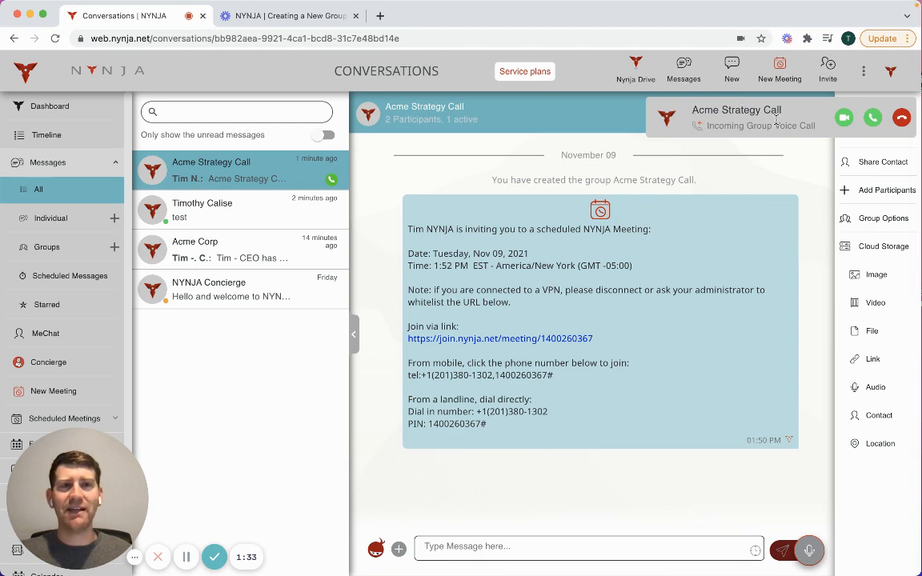
- Answer the Acme Strategy Call group voice call and expand it to the full call view
click(873, 118)
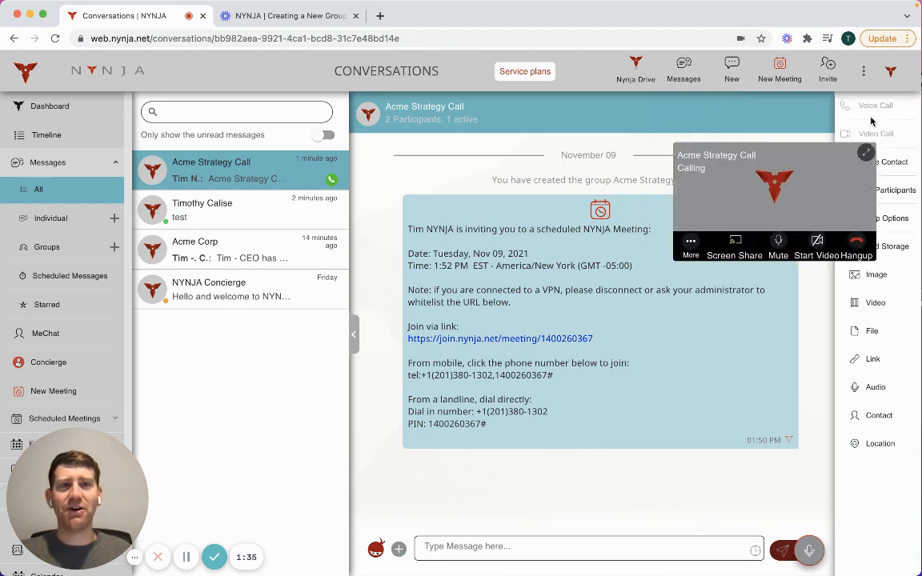
click(866, 152)
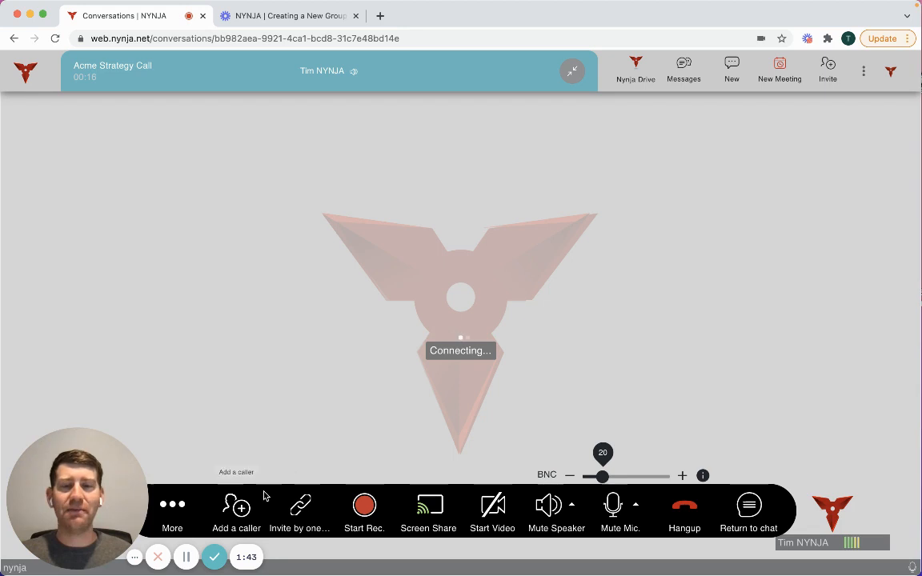
mouse_move(314, 427)
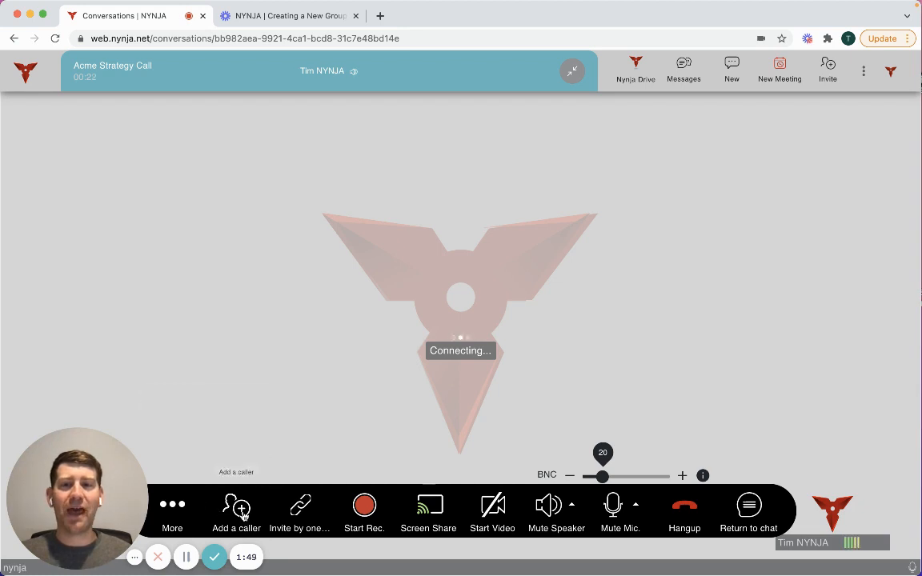
click(236, 513)
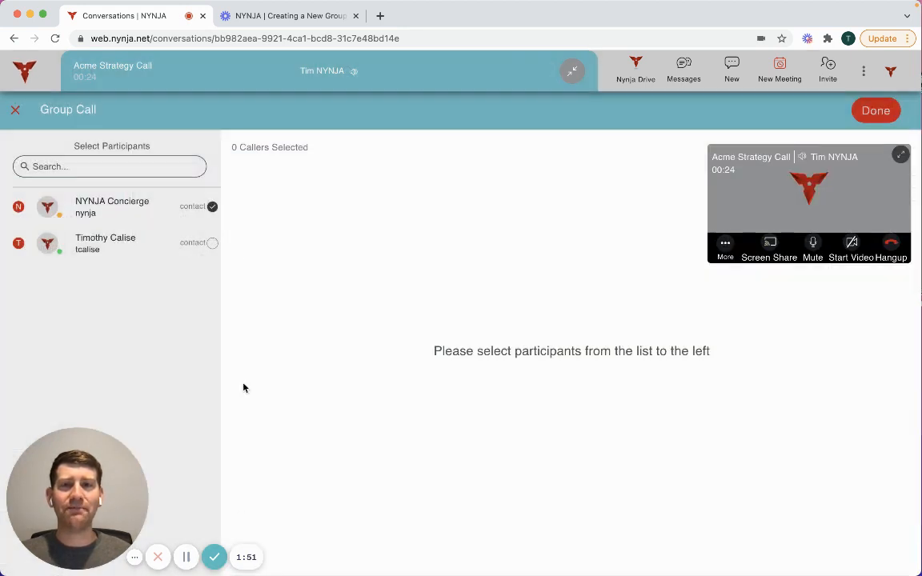
click(192, 243)
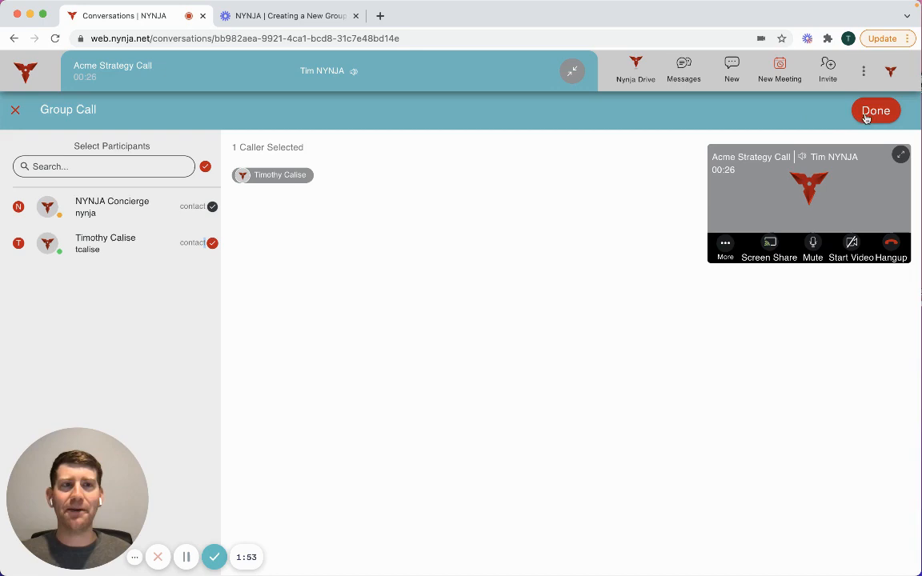
click(876, 110)
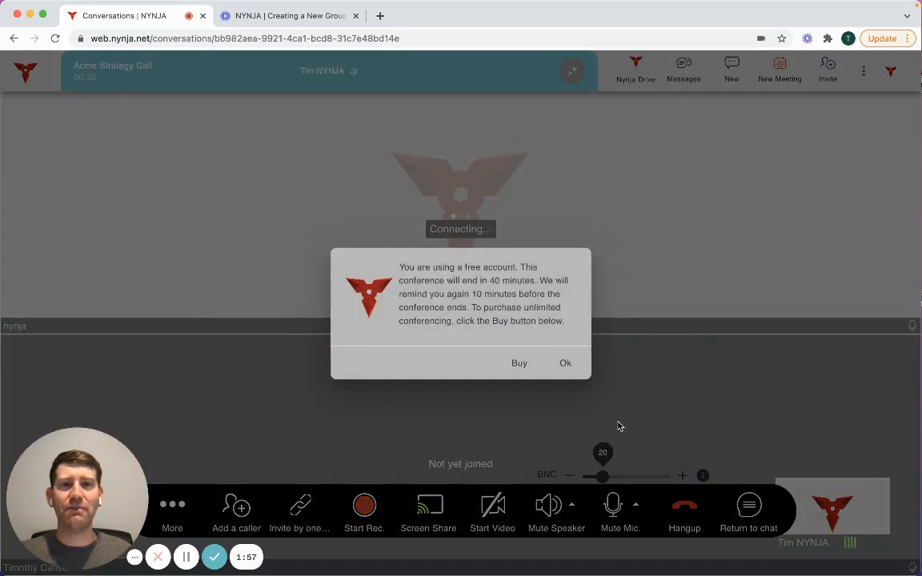
click(565, 363)
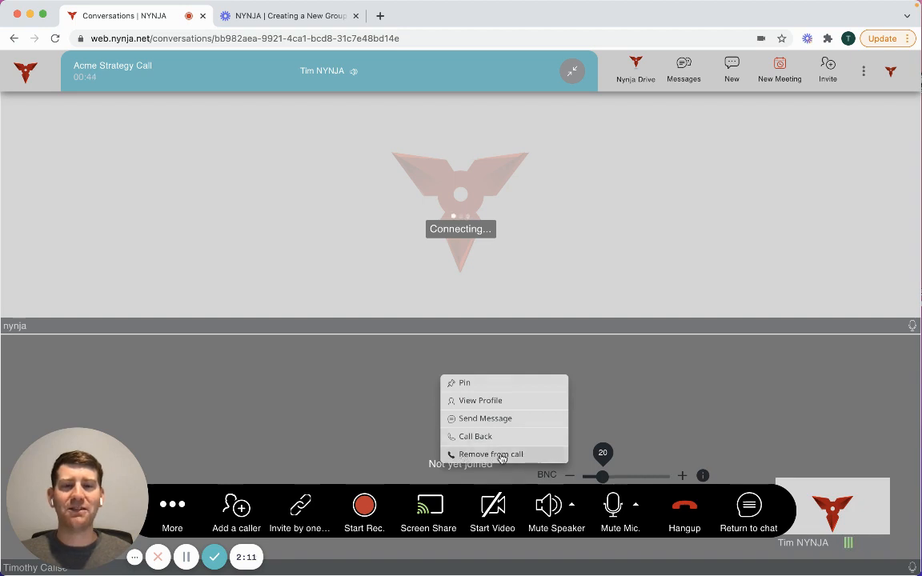
click(492, 454)
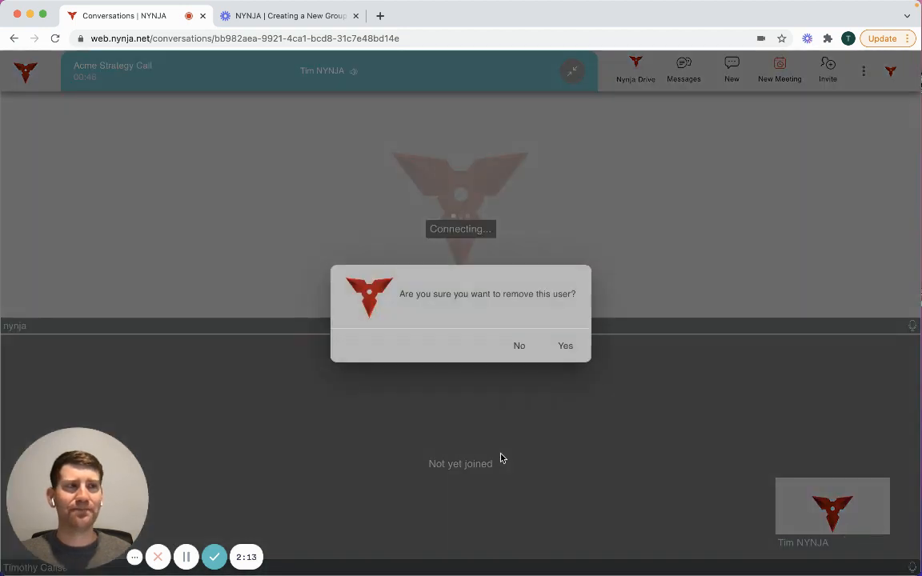